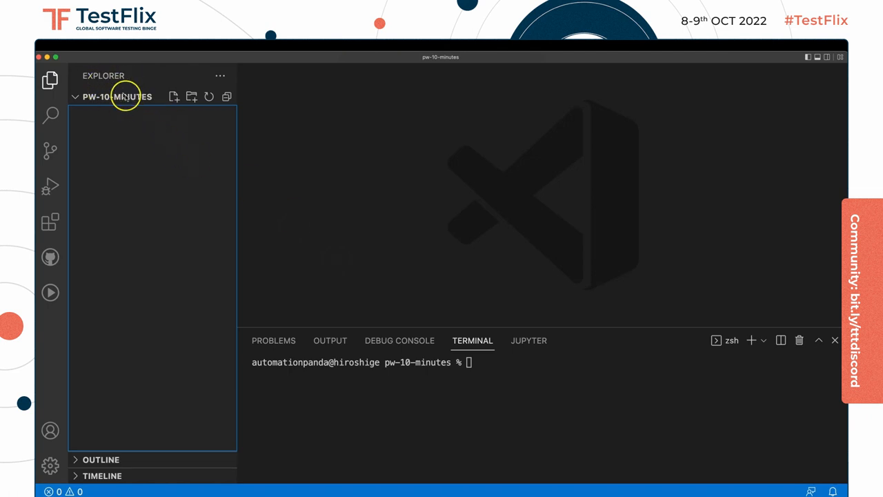
{"action": "mouse_move", "coordinate": [378, 180]}
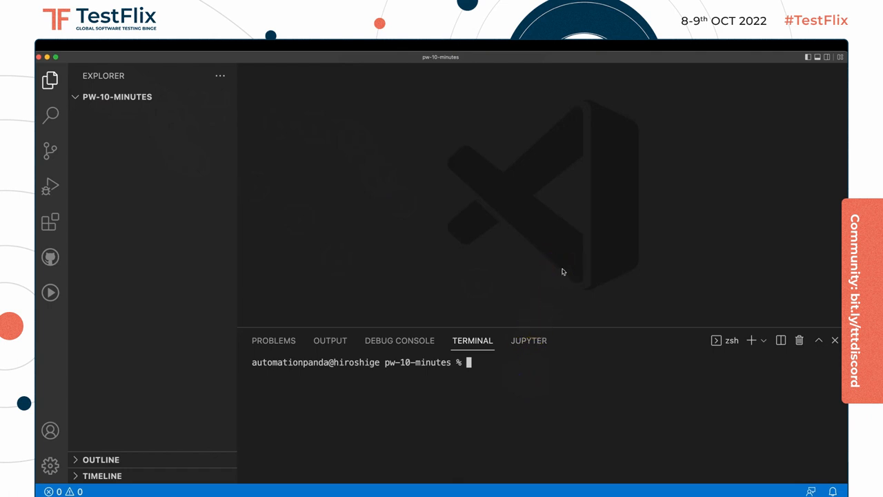
Step: Create a venv virtual environment with python3 -m venv and activate it
{"action": "type", "text": "python"}
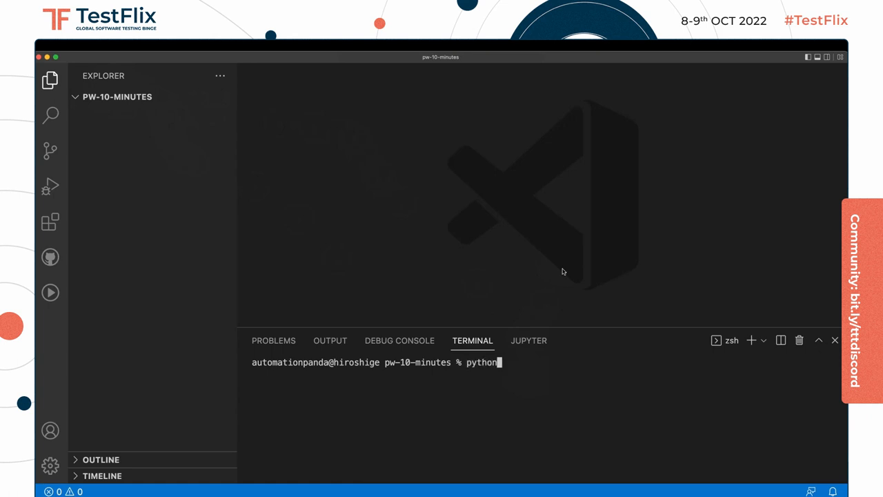
{"action": "type", "text": "3 -m,"}
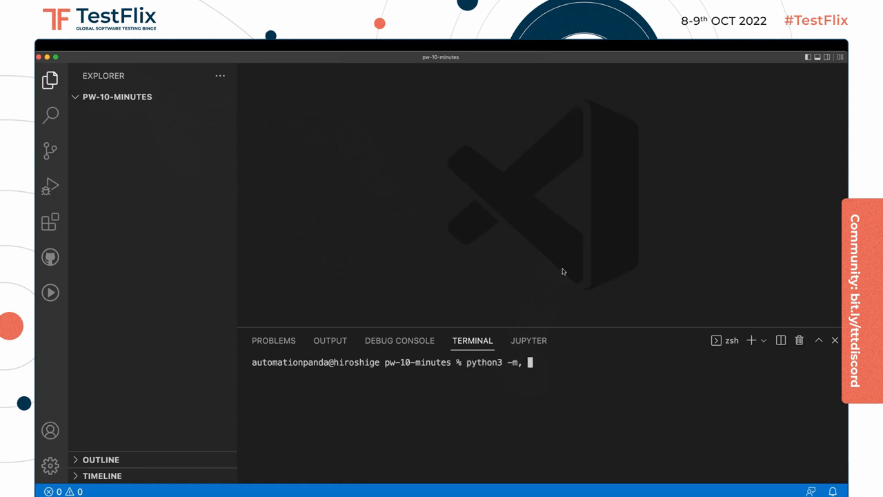
{"action": "type", "text": "venv"}
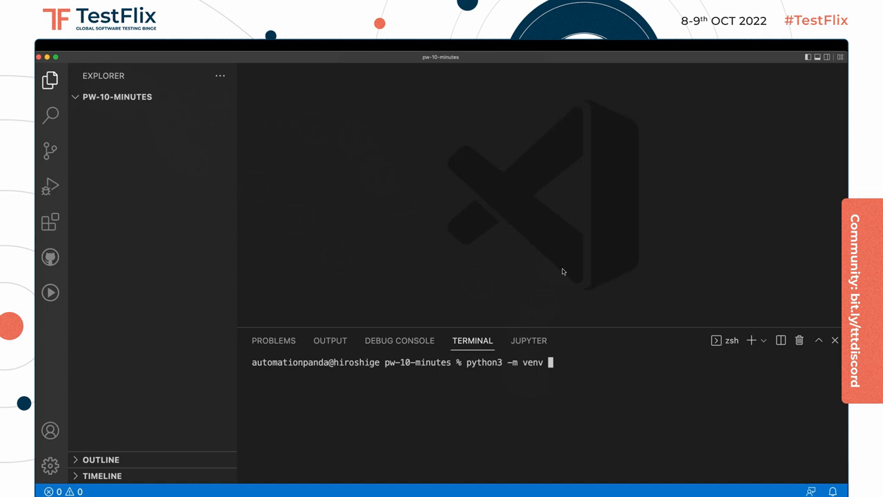
{"action": "type", "text": "venv"}
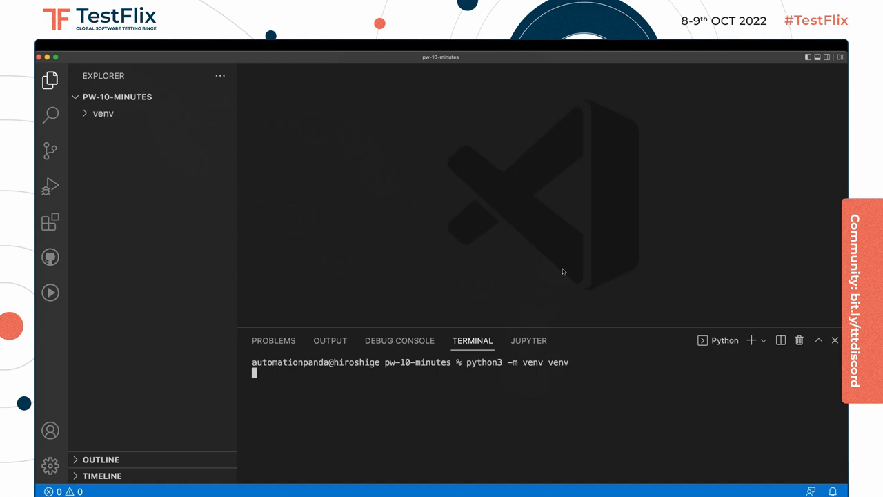
{"action": "type", "text": "source venv/bin/activate"}
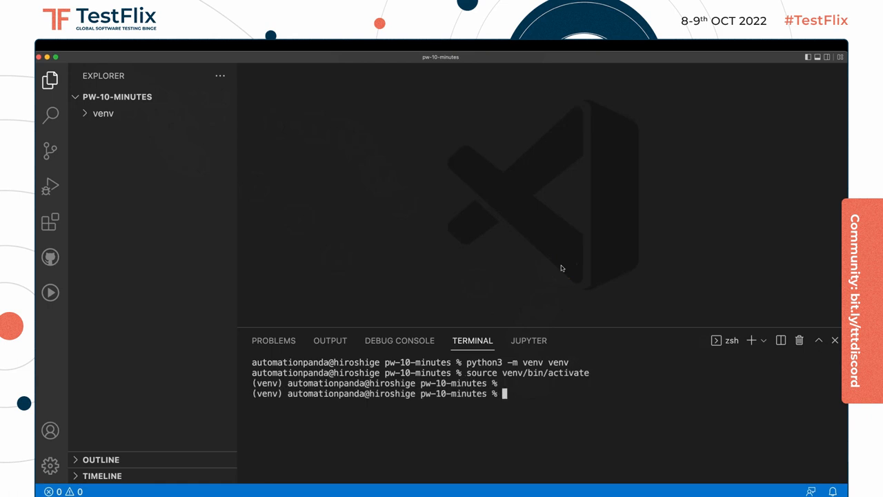
Step: Install pytest, playwright and pytest-playwright with pip into the active venv
{"action": "type", "text": "pip install"}
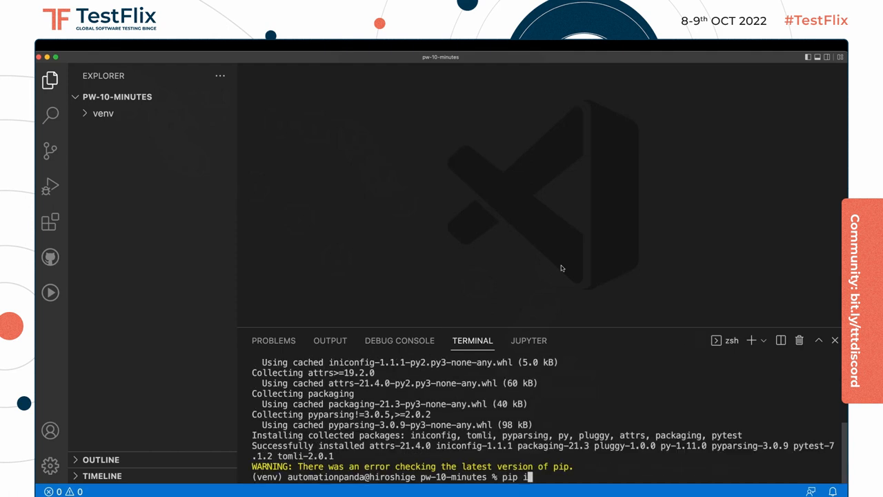
{"action": "type", "text": "nstall playwright"}
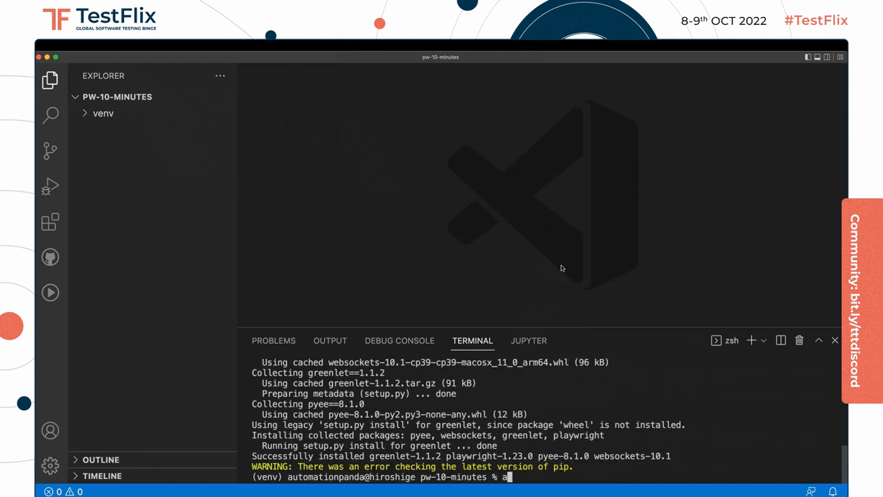
{"action": "type", "text": "pip install p"}
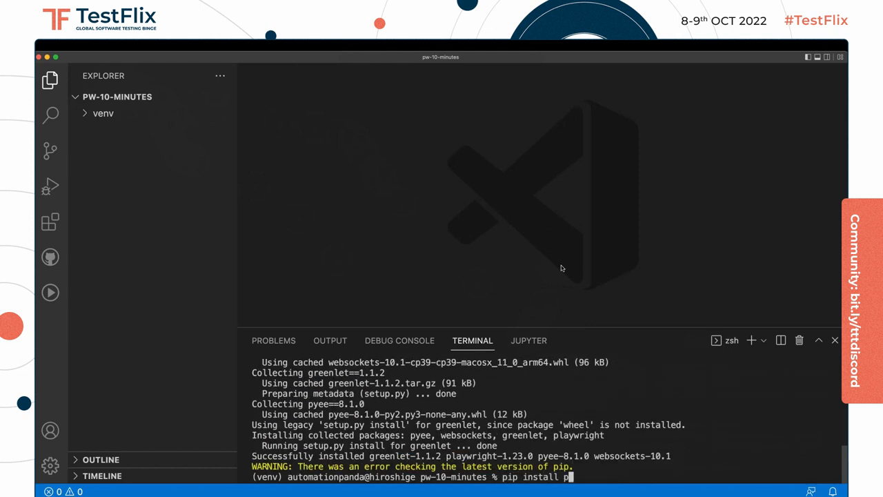
{"action": "type", "text": "ytest-playwright"}
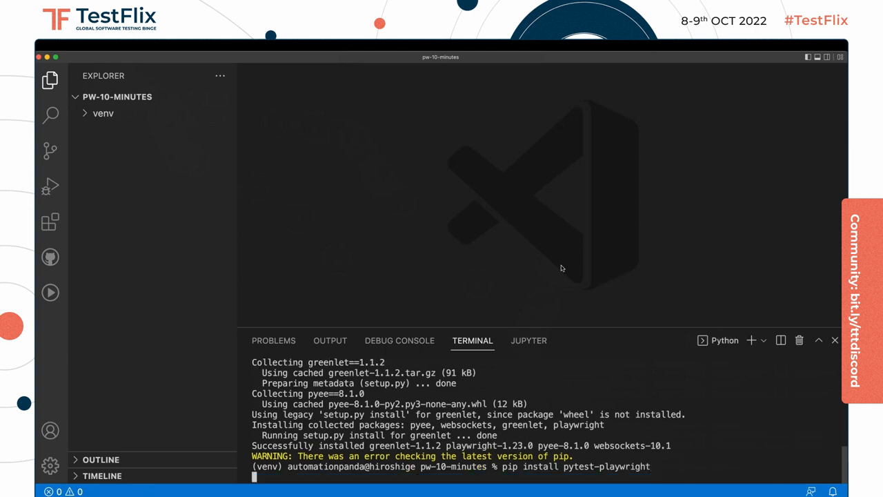
{"action": "type", "text": "clear"}
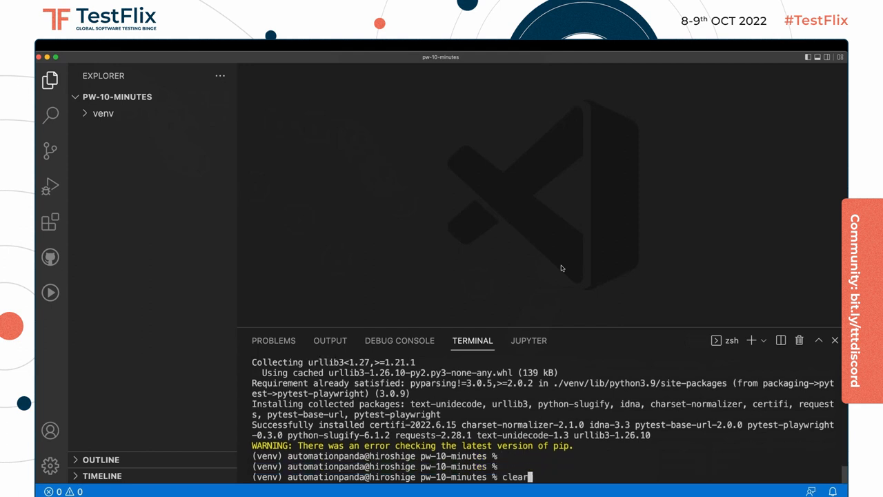
Step: Clear the terminal and run playwright install to download the browsers
{"action": "key", "text": "Enter"}
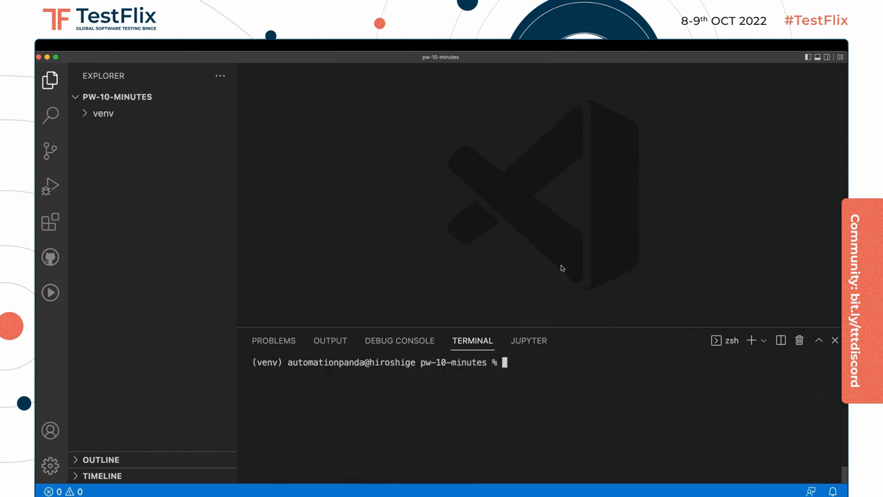
{"action": "type", "text": "playw"}
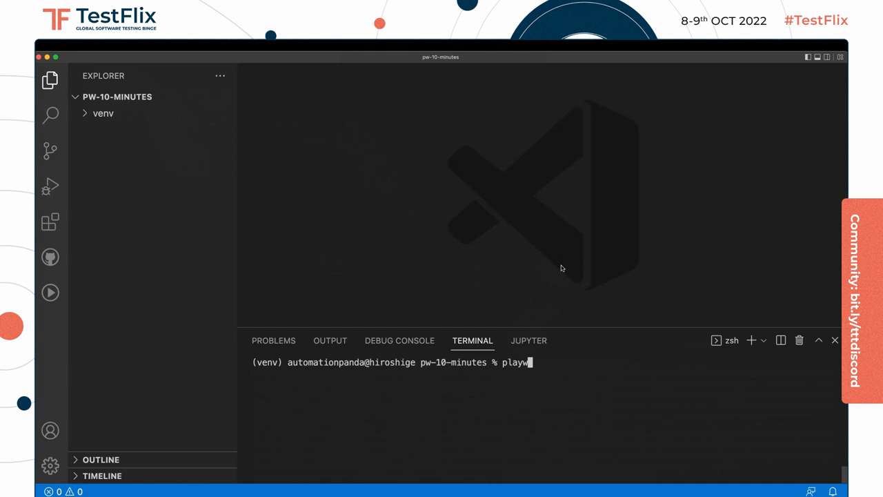
{"action": "type", "text": "right install"}
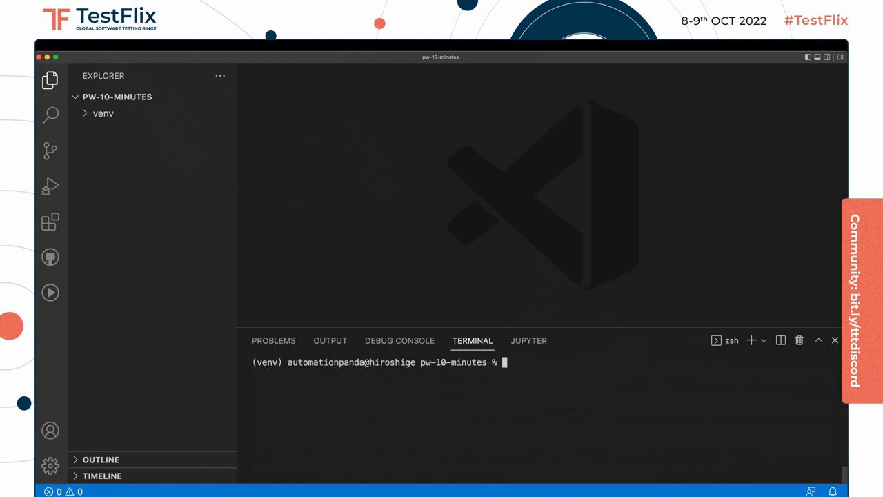
{"action": "mouse_move", "coordinate": [634, 366]}
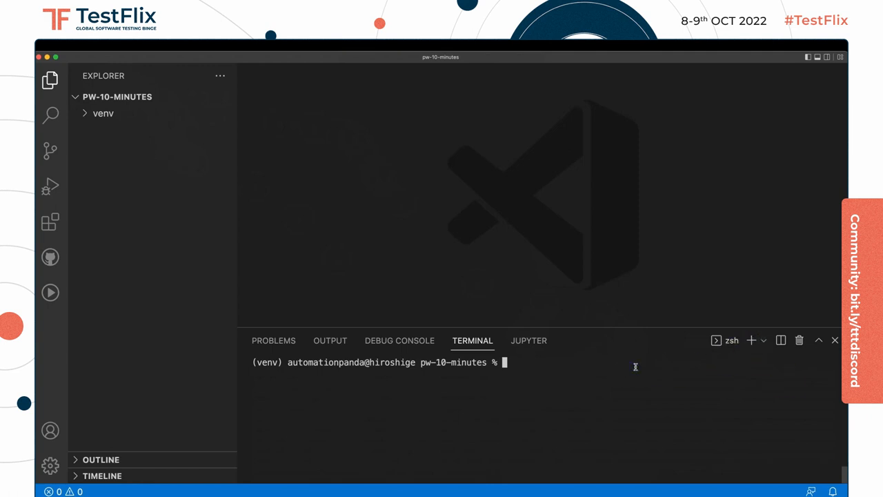
Step: Start a playwright codegen recording session on duckduckgo.com
{"action": "type", "text": "playwright codegen"}
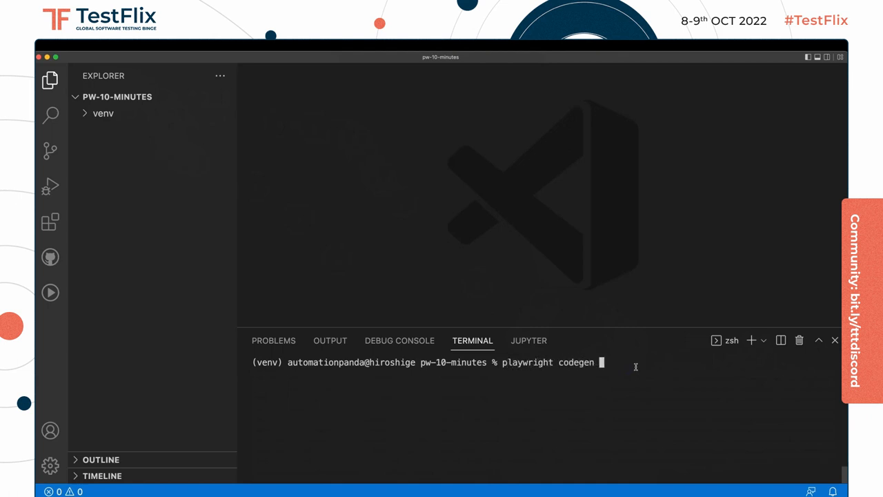
{"action": "type", "text": "duckd"}
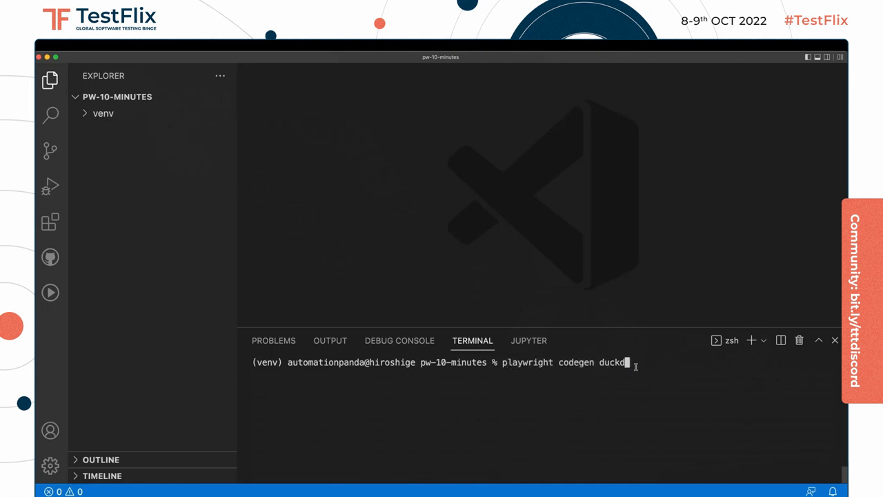
{"action": "key", "text": "Enter"}
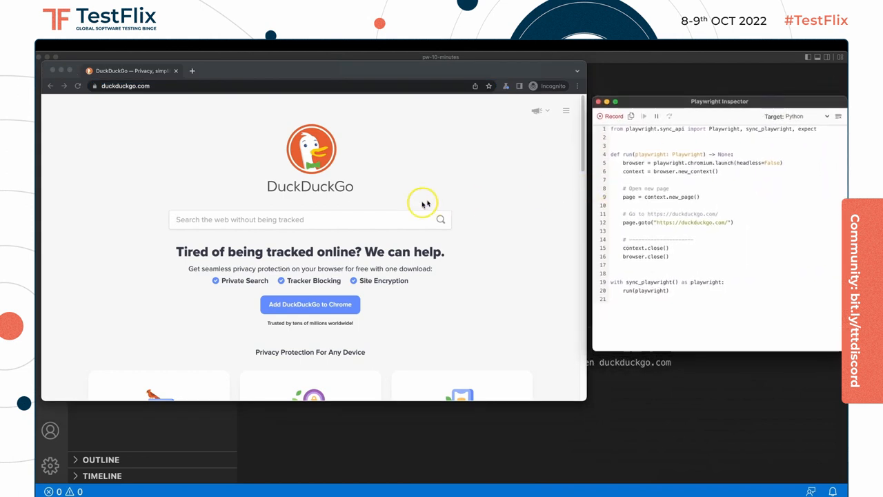
Step: Record filling the DuckDuckGo search field with panda and running the search
{"action": "left_click", "coordinate": [310, 219]}
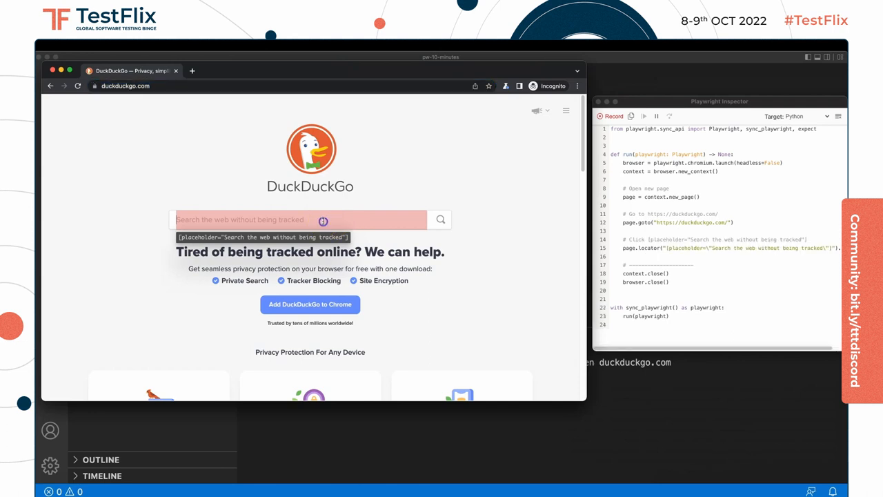
{"action": "type", "text": "pa"}
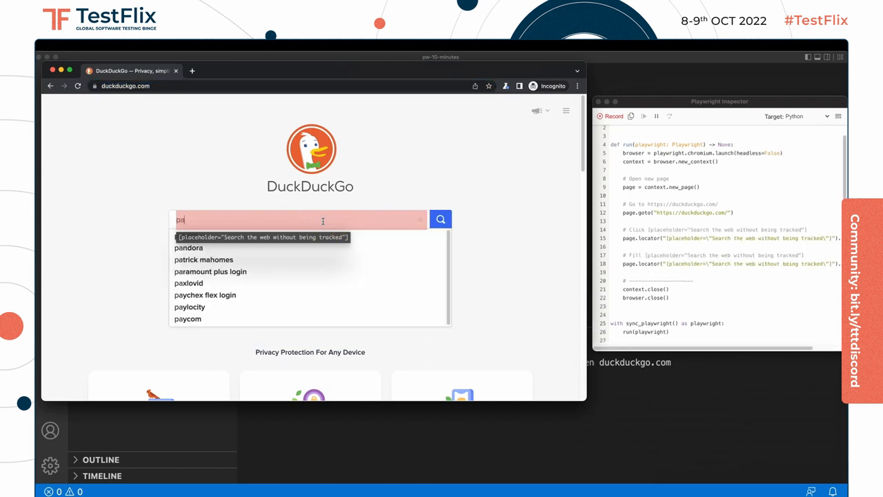
{"action": "type", "text": "panda"}
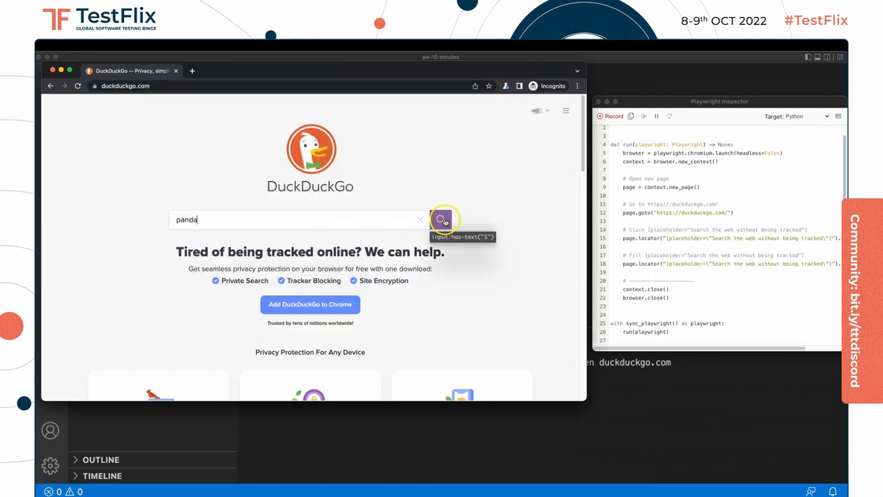
{"action": "left_click", "coordinate": [443, 219]}
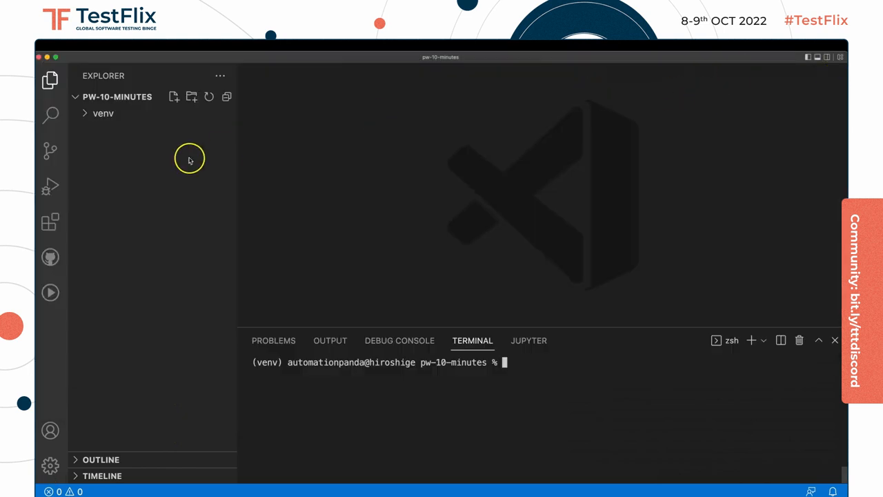
Step: Create a new test_search.py file inside the tests folder
{"action": "left_click", "coordinate": [191, 96]}
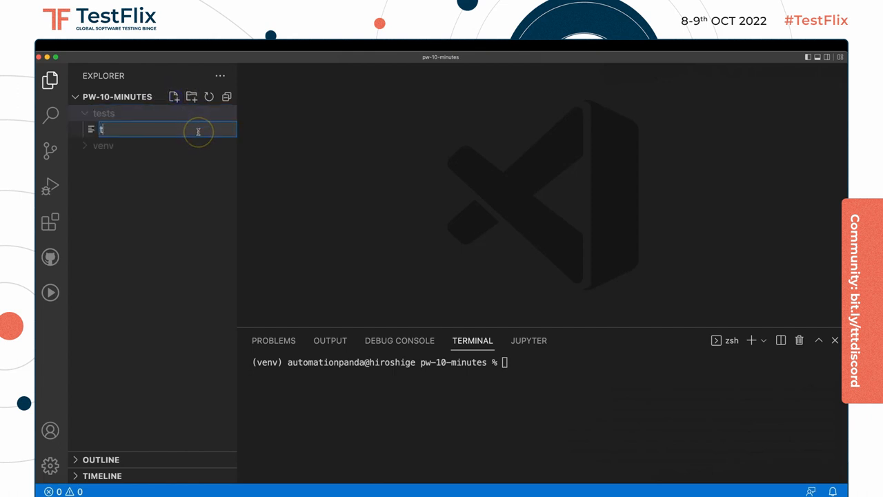
{"action": "type", "text": "est_"}
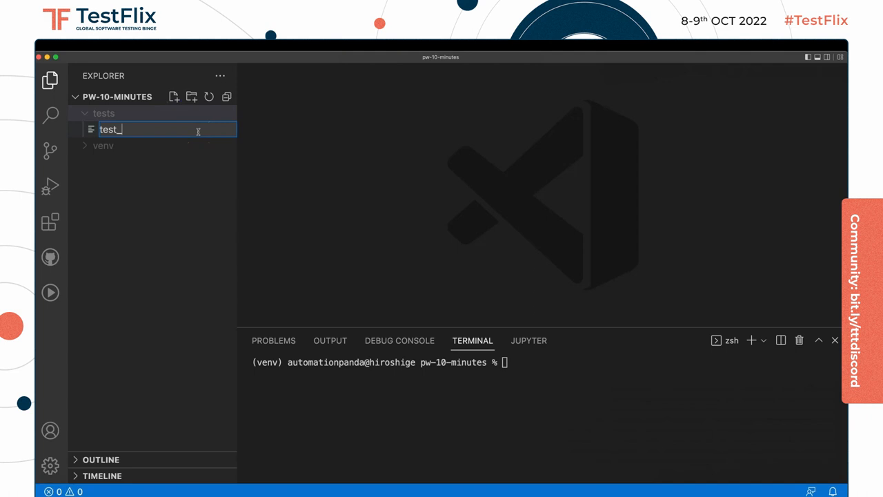
{"action": "type", "text": "search.p"}
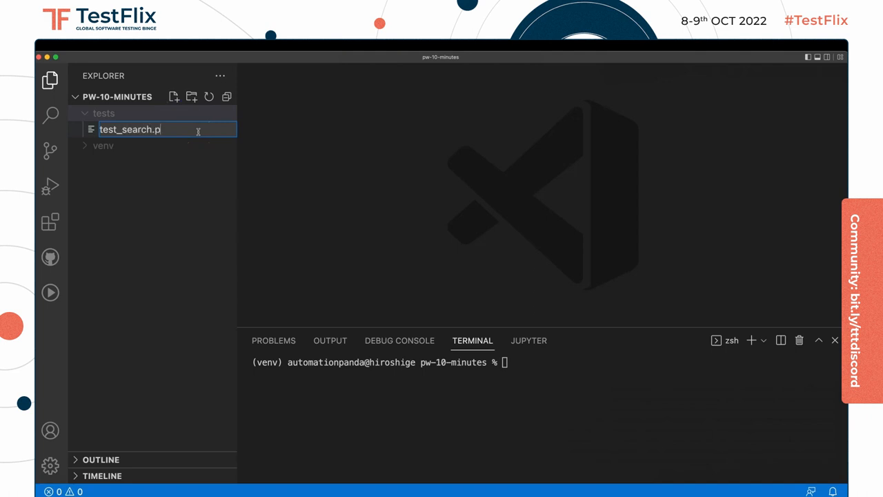
{"action": "key", "text": "Enter"}
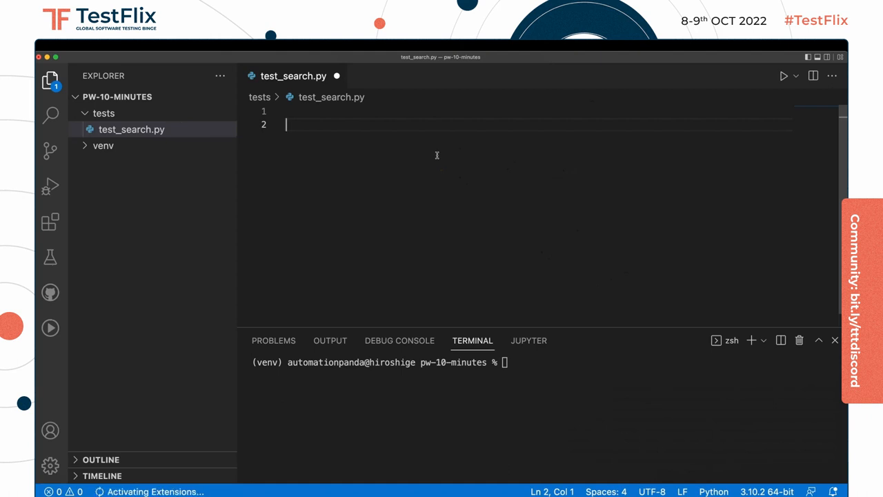
Step: Define a placeholder test_search_duckduckgo() function in test_search.py
{"action": "type", "text": "def"}
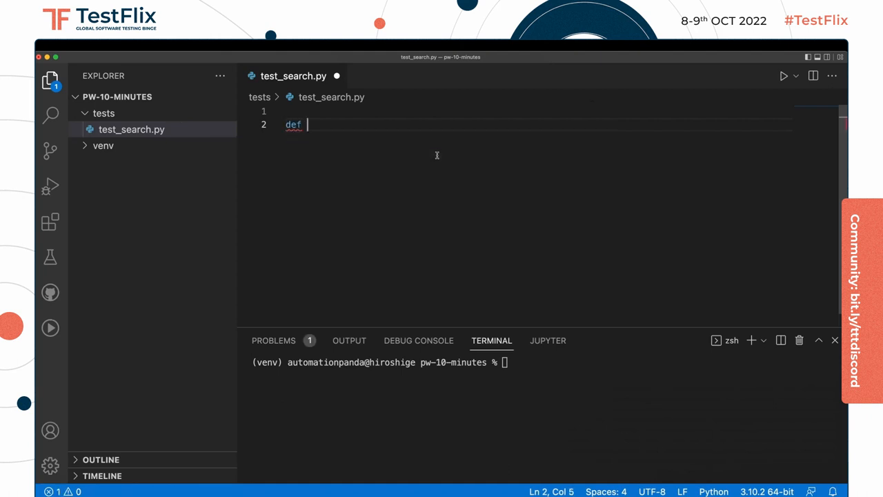
{"action": "type", "text": "test"}
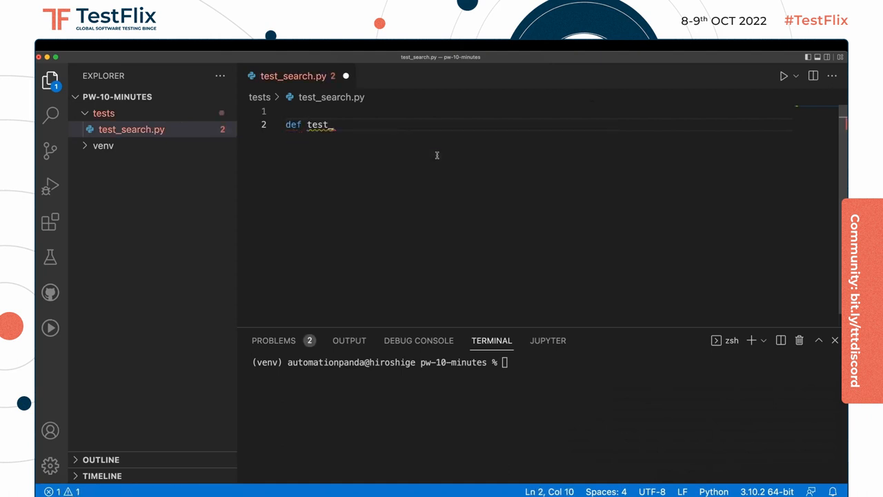
{"action": "type", "text": "_search_d"}
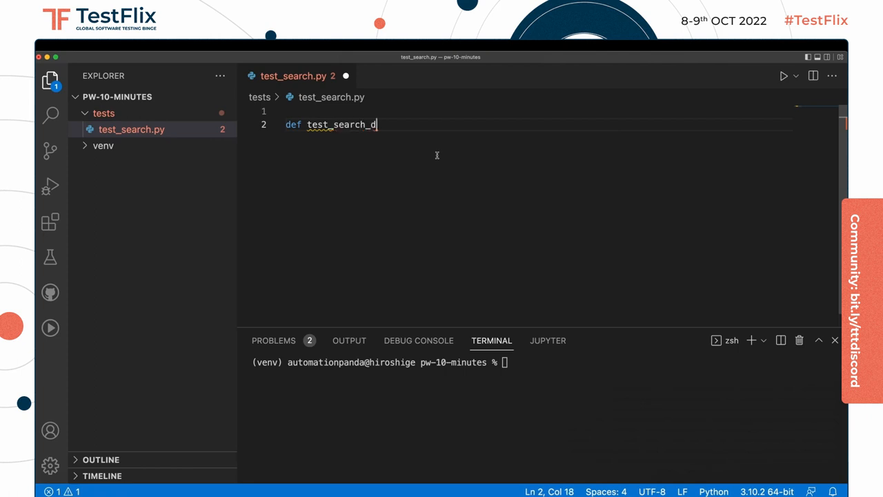
{"action": "type", "text": "uckduckgo():"}
{"action": "type", "text": "pass"}
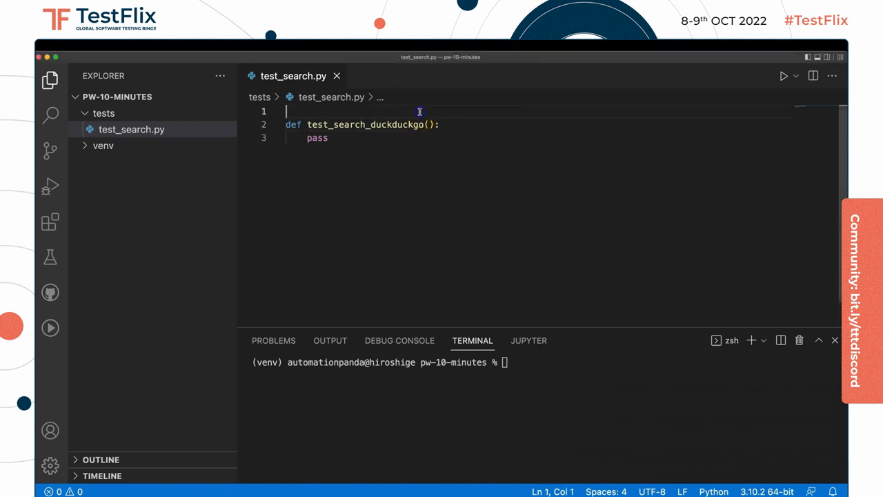
Step: Add 'from playwright.sync_api import Page' at the top of the file
{"action": "key", "text": "Enter"}
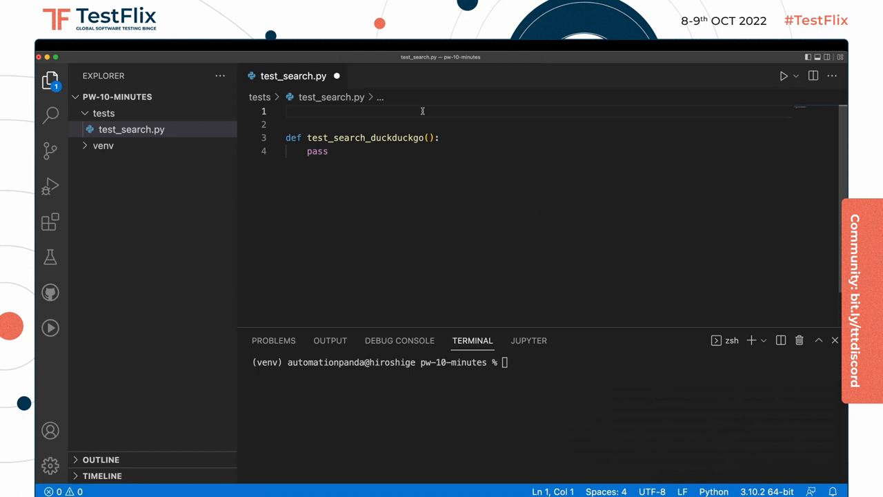
{"action": "type", "text": "from playwright.sync_api impoirt"}
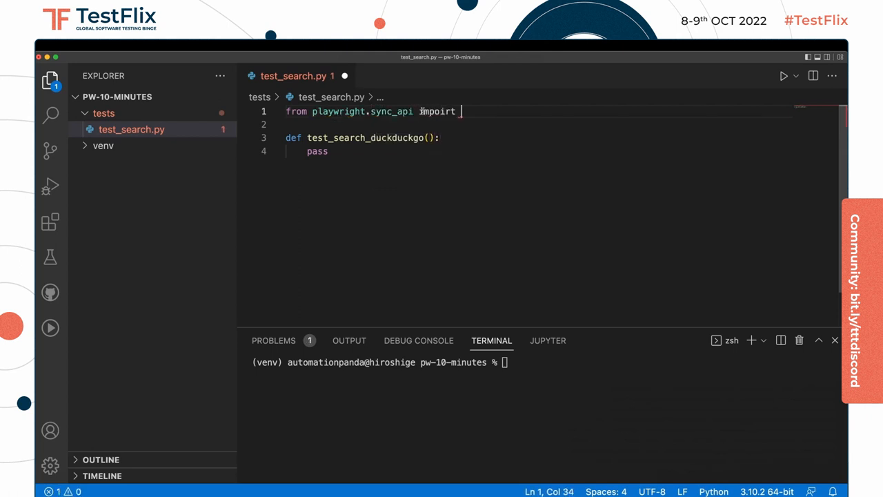
{"action": "type", "text": "Page"}
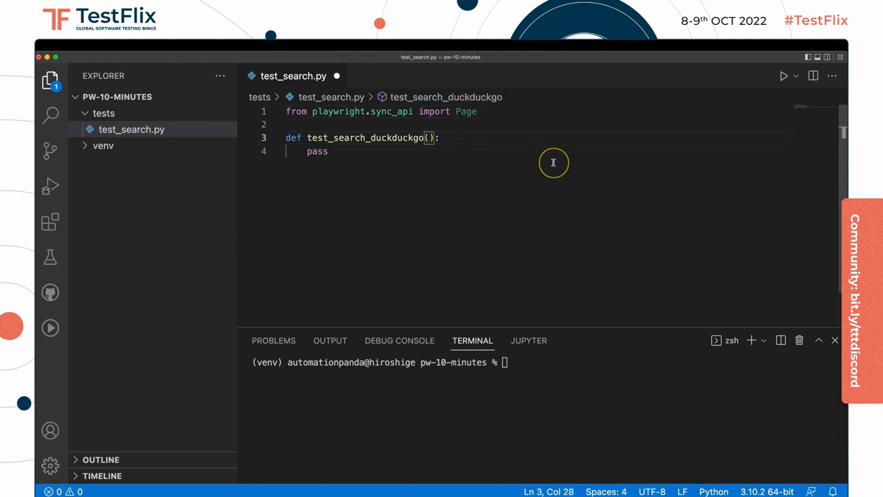
Step: Give the test a page: Page parameter and delete the placeholder pass
{"action": "type", "text": "page:L"}
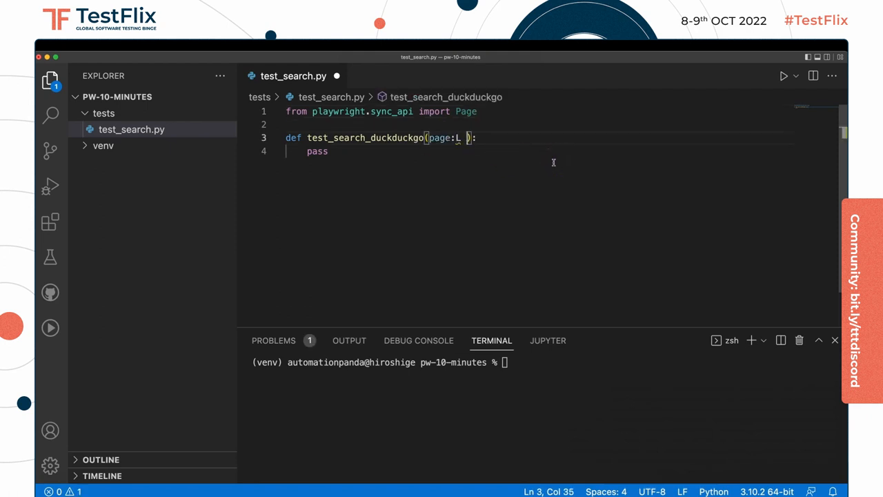
{"action": "key", "text": "Backspace"}
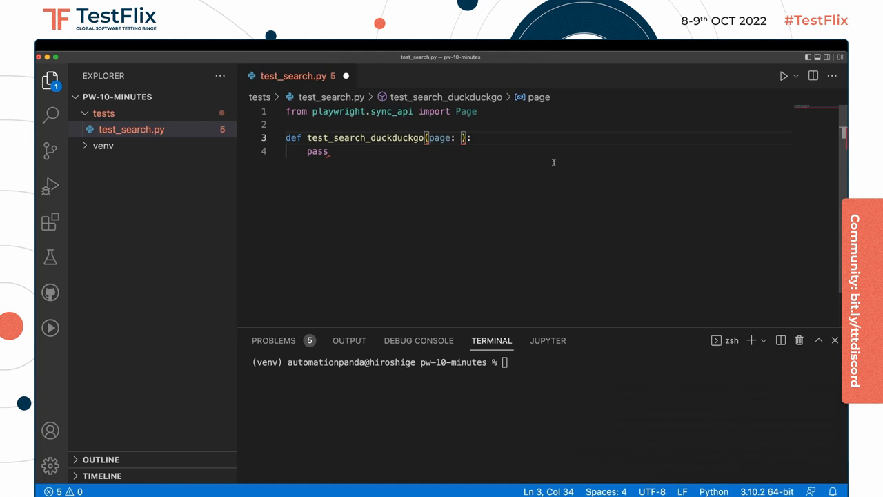
{"action": "type", "text": "Page"}
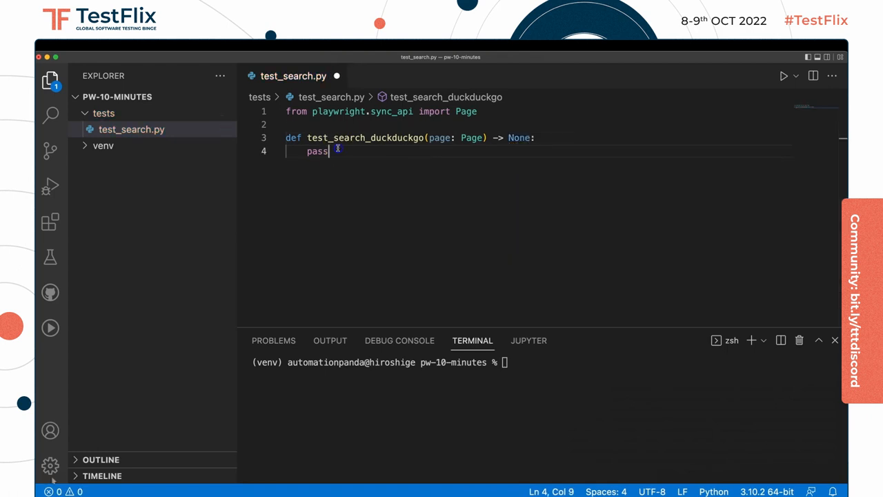
{"action": "key", "text": "Backspace"}
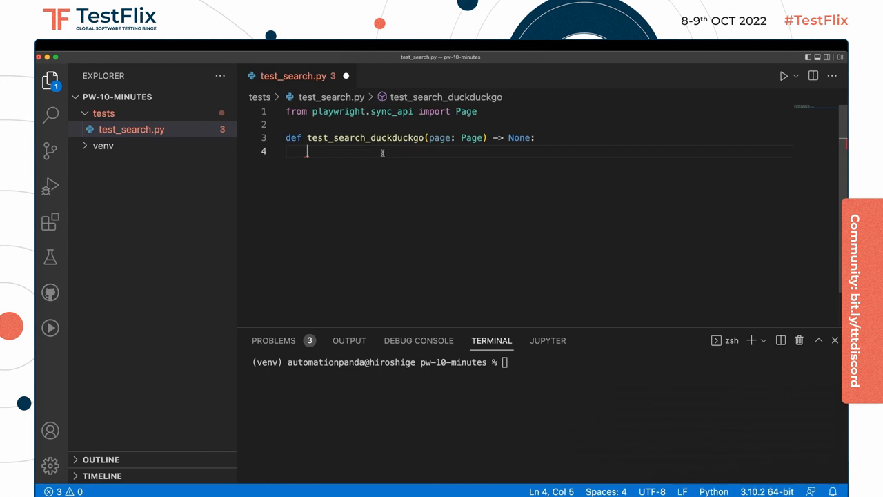
{"action": "type", "text": "page."}
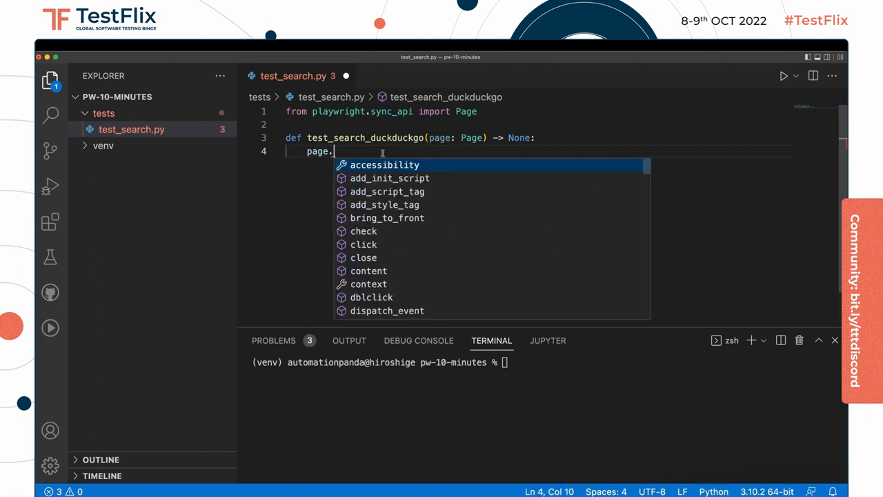
{"action": "type", "text": "goto('')"}
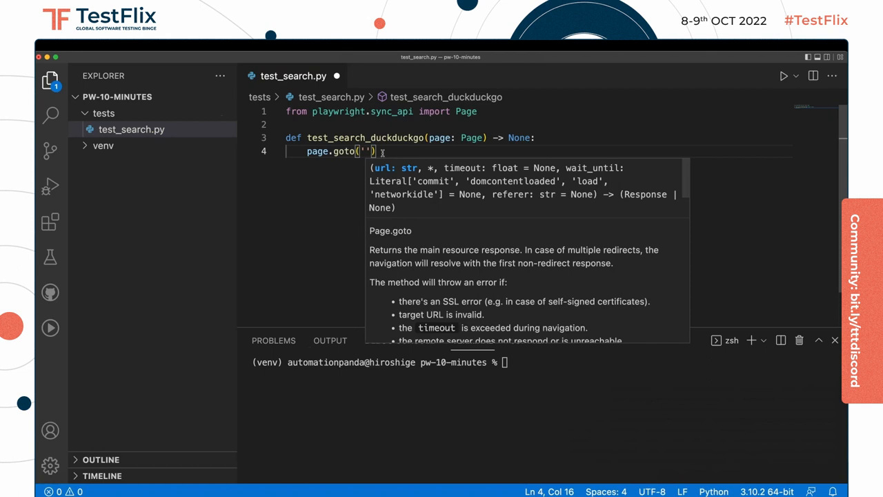
{"action": "type", "text": "https://www."}
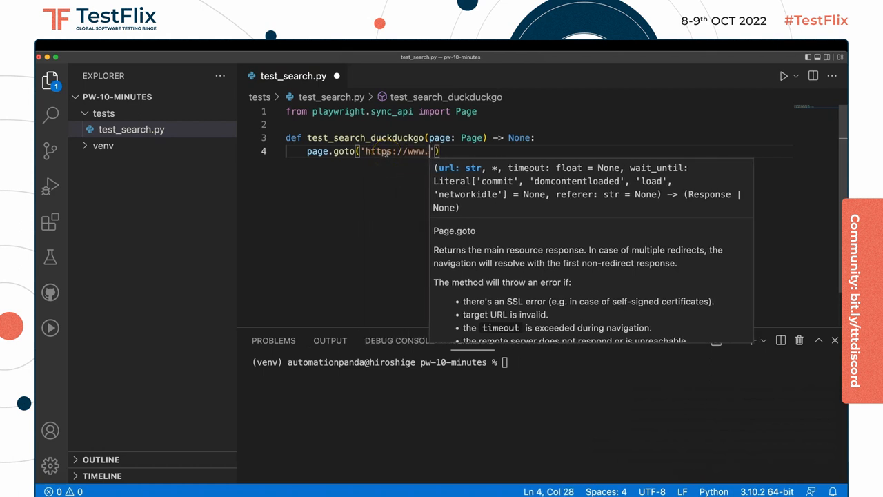
{"action": "type", "text": "duckduckgo.com"}
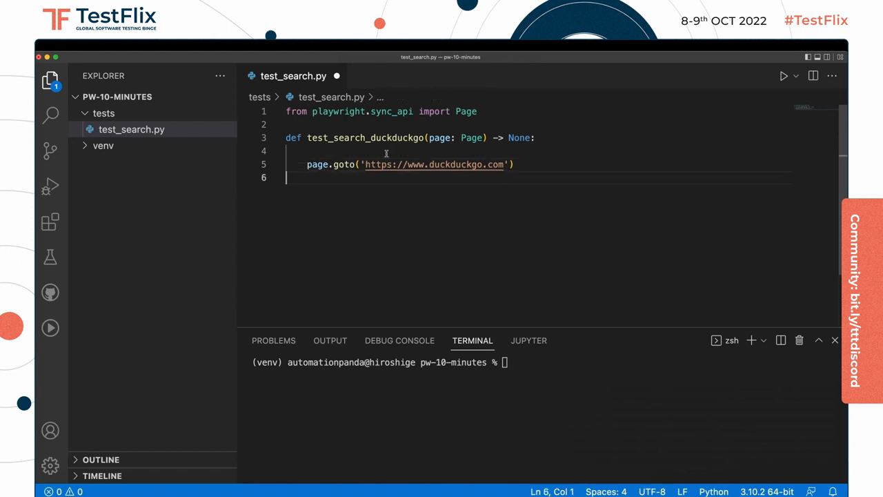
Step: Fill the id=search_form_input_homepage locator with 'panda'
{"action": "key", "text": "Enter"}
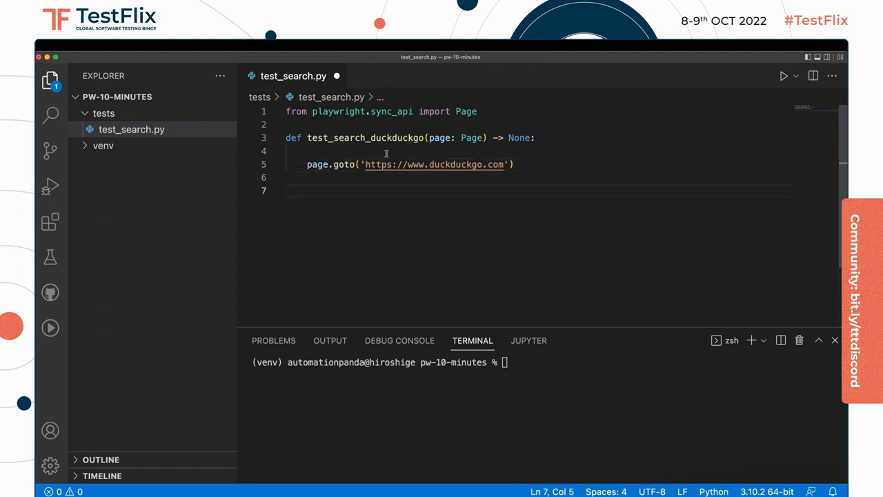
{"action": "type", "text": "page."}
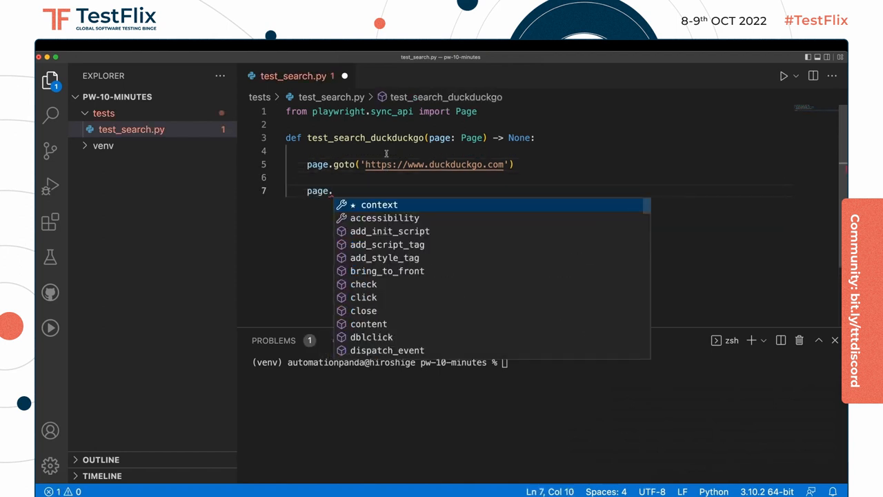
{"action": "type", "text": "locator()"}
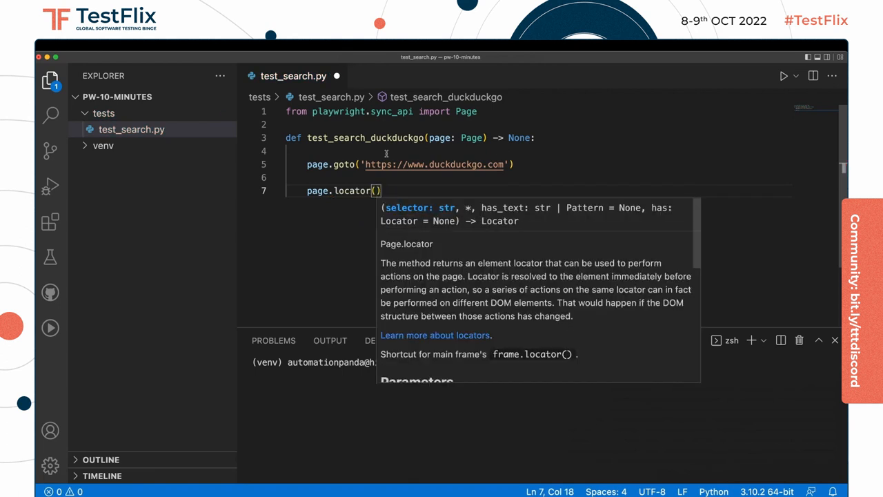
{"action": "type", "text": "'id'"}
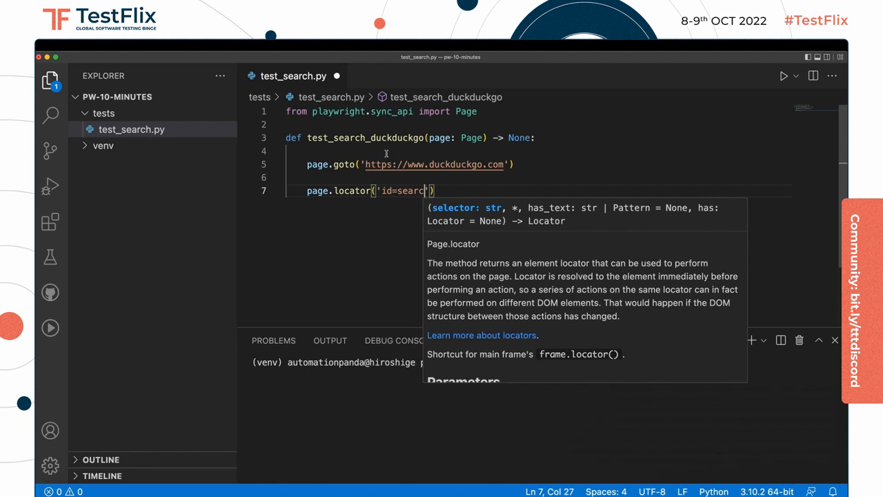
{"action": "type", "text": "_form_input_homepage"}
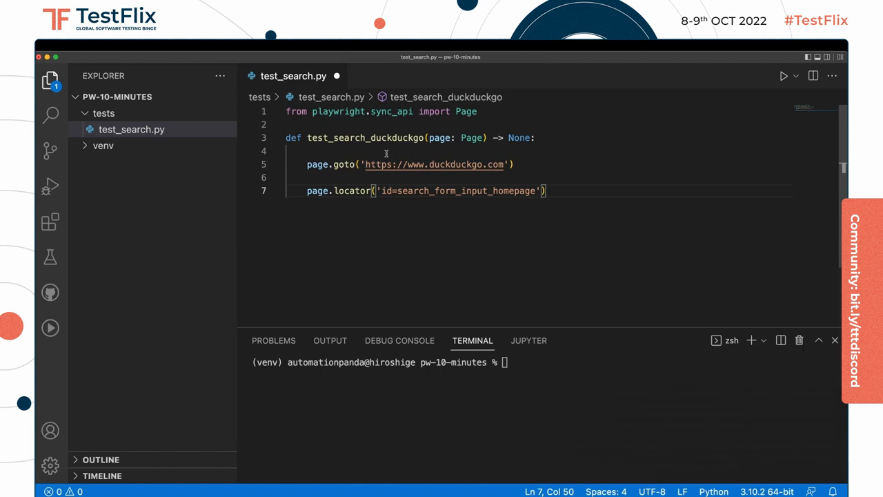
{"action": "double_click", "coordinate": [466, 190]}
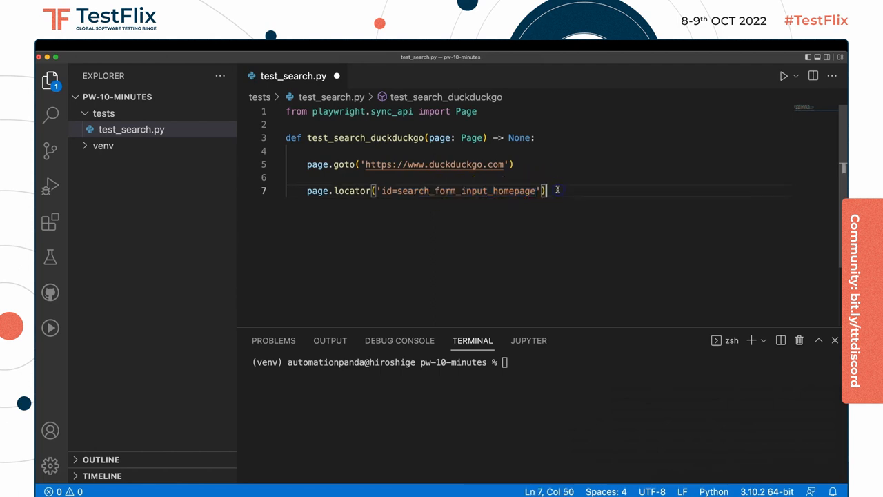
{"action": "type", "text": "."}
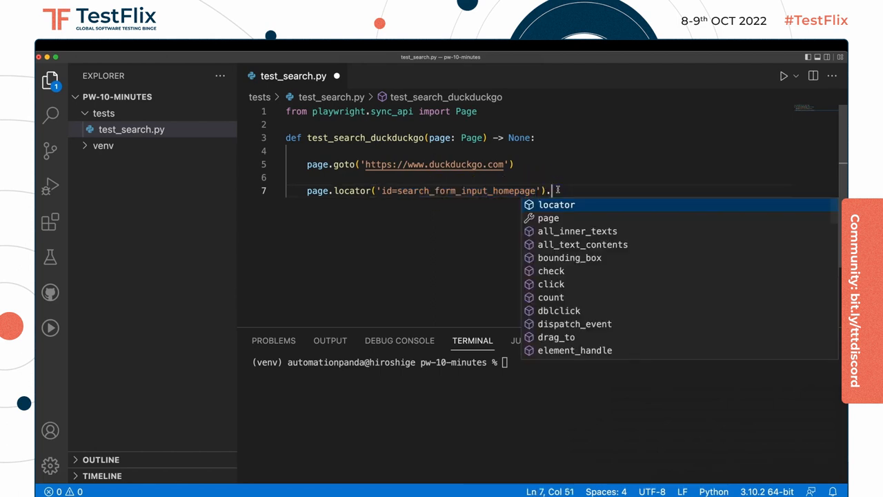
{"action": "type", "text": "fill("}
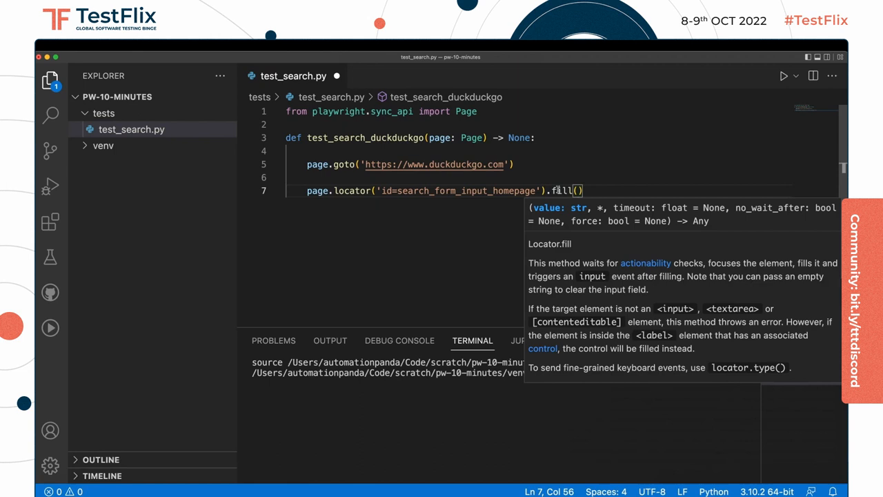
{"action": "type", "text": "'panda'"}
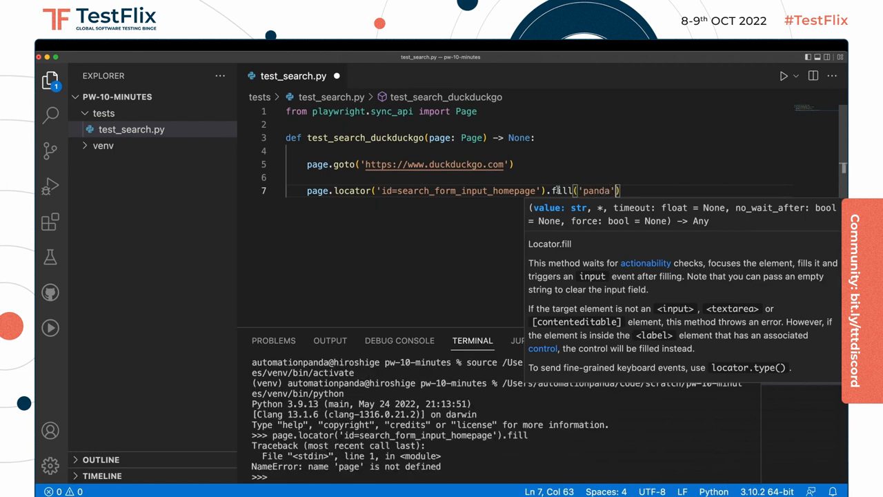
Step: Click the id=search_button_homepage locator on the next line
{"action": "key", "text": "enter"}
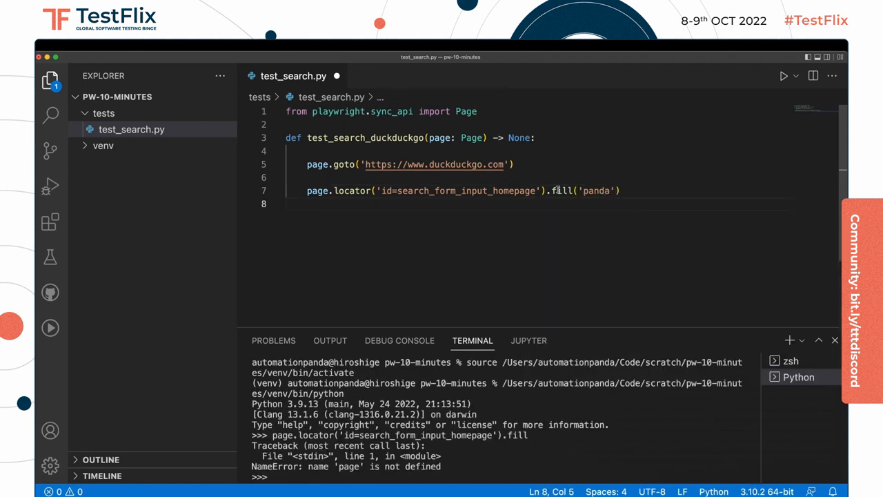
{"action": "type", "text": "page.locator('id="}
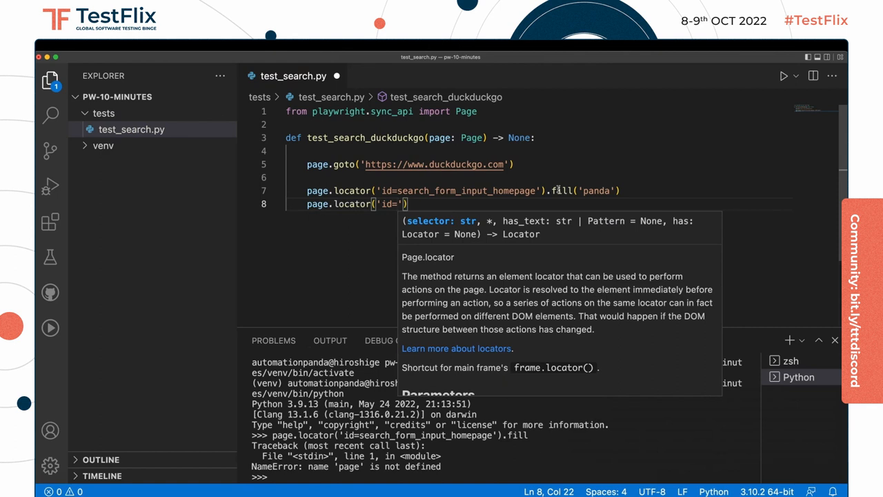
{"action": "type", "text": "search_buitto"}
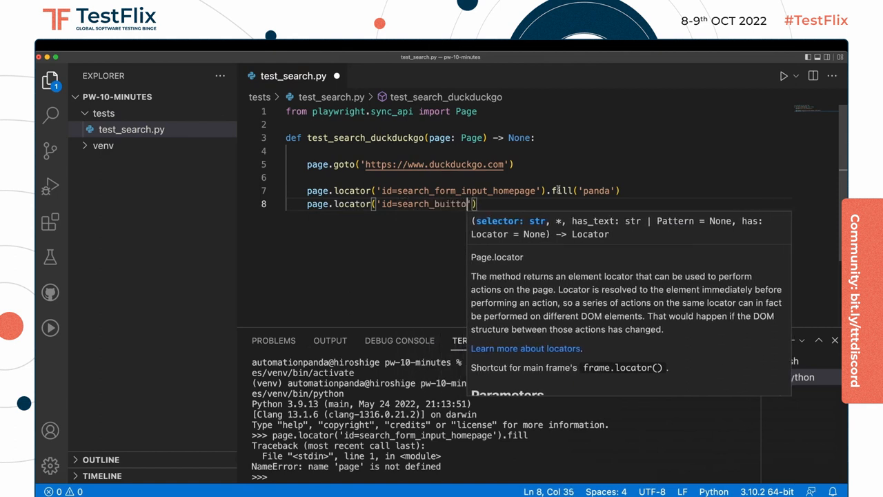
{"action": "type", "text": "n_homepage"}
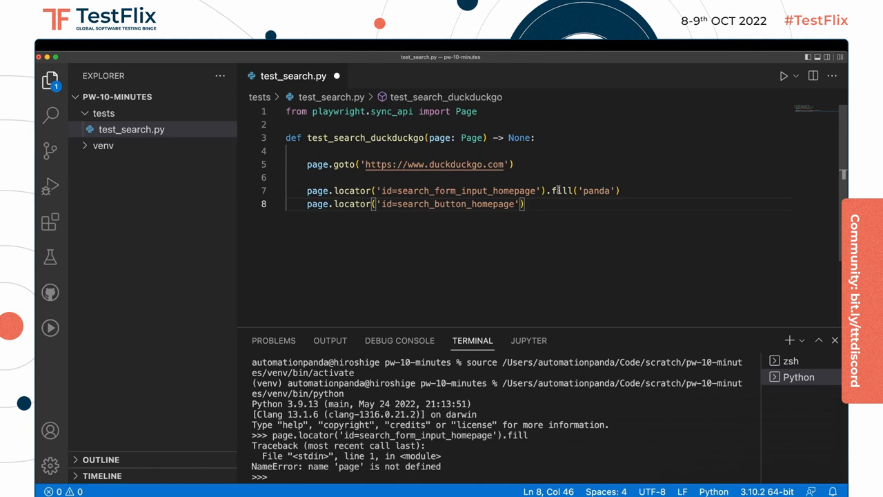
{"action": "type", "text": ".click("}
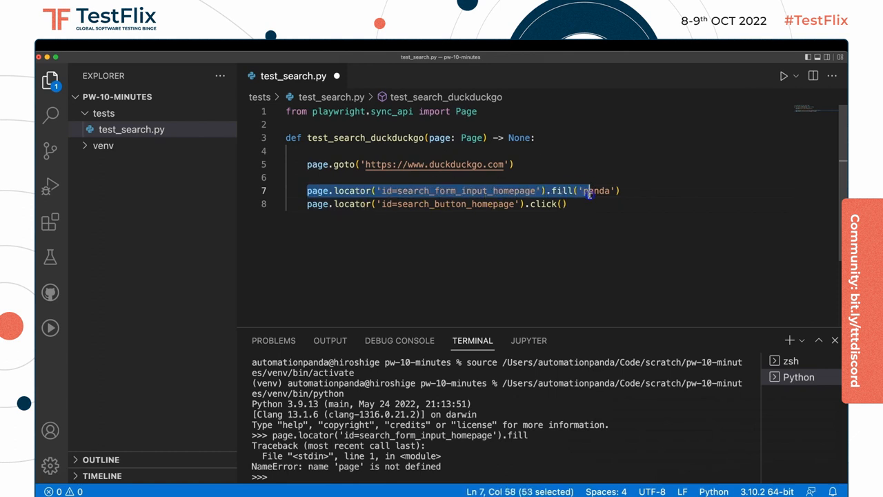
{"action": "left_click", "coordinate": [566, 204]}
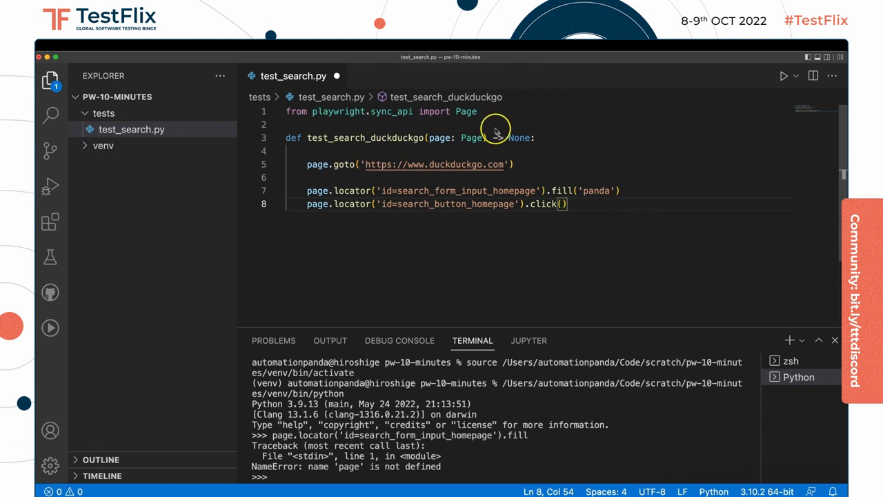
Step: Import expect and start an expect on the id=search_form_input locator
{"action": "type", "text": ", expect"}
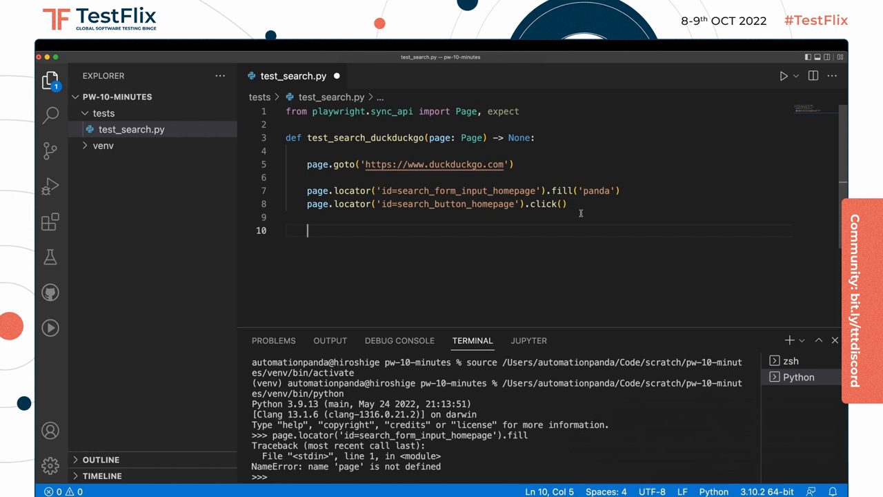
{"action": "type", "text": "expect()"}
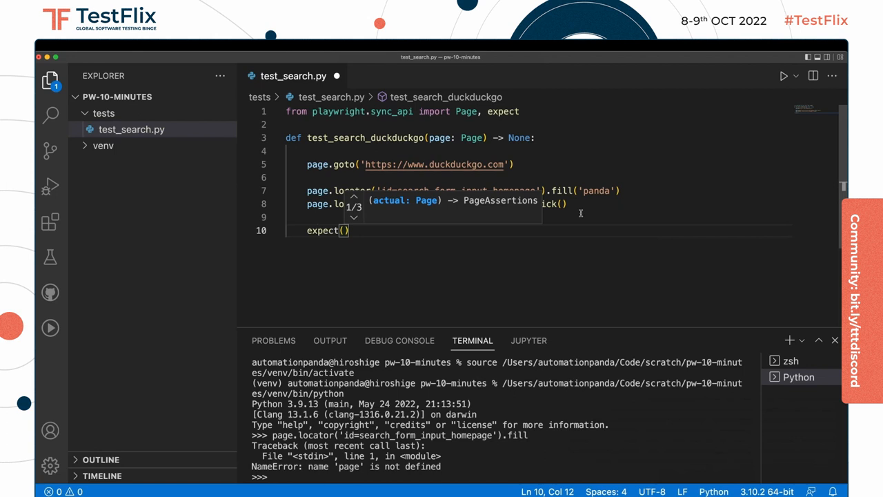
{"action": "type", "text": "page.locator('"}
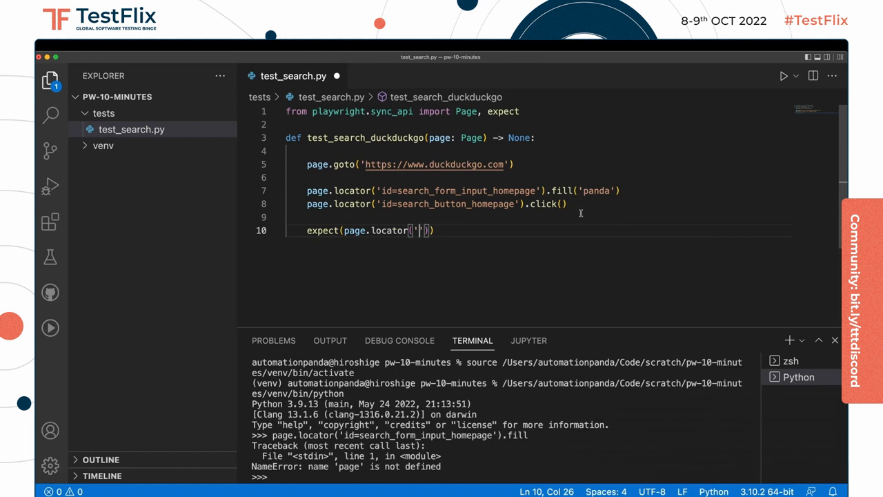
{"action": "type", "text": "id=search_form_input"}
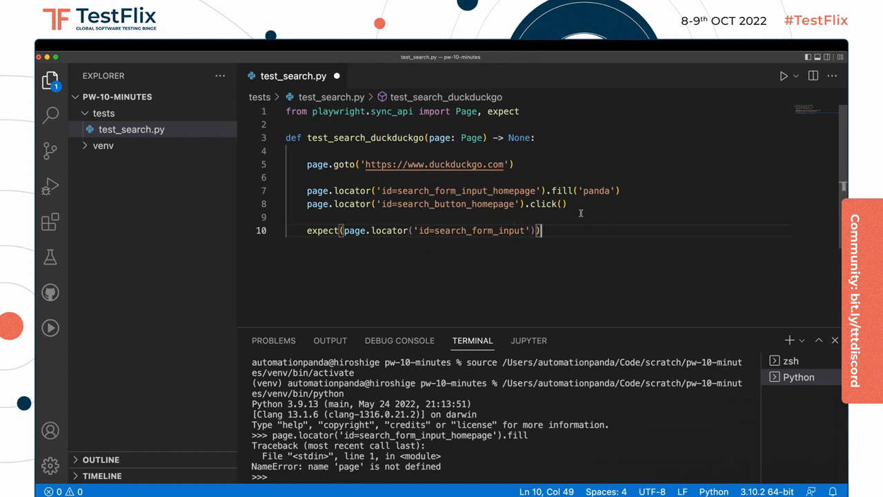
Step: Complete the assertion with .to_have_value('panda')
{"action": "type", "text": "."}
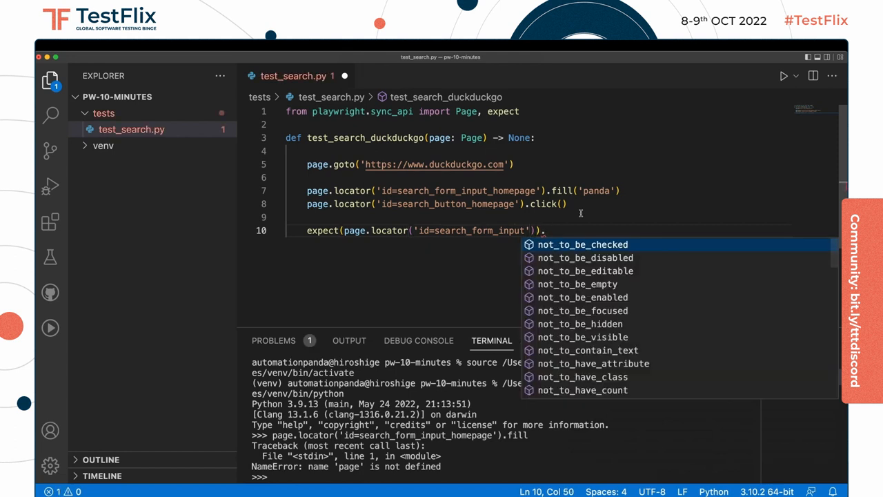
{"action": "type", "text": ".to_have_value("}
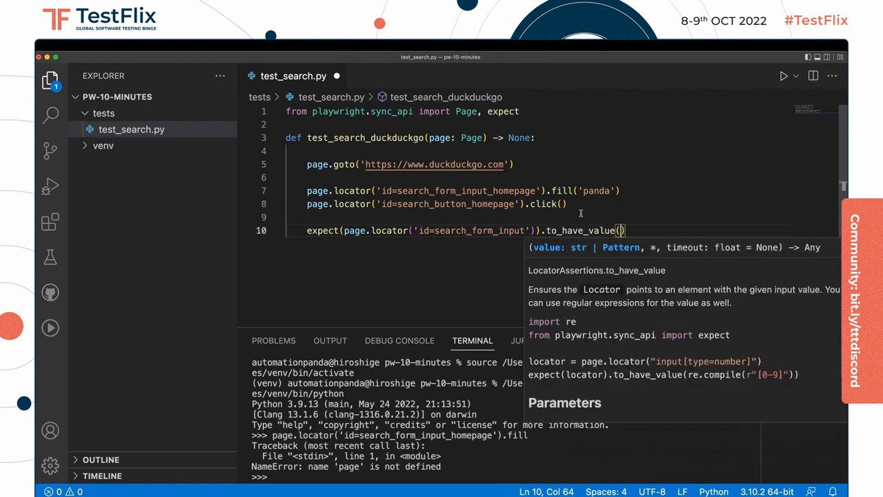
{"action": "type", "text": "'p'"}
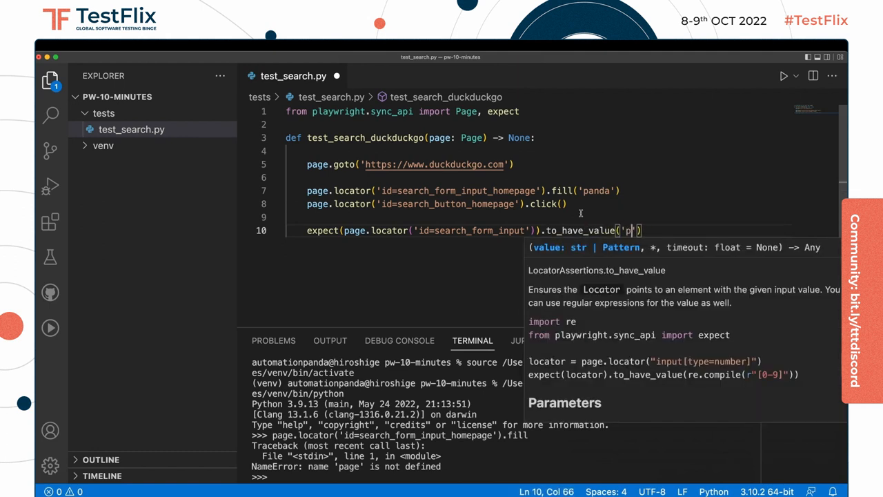
{"action": "type", "text": "anda"}
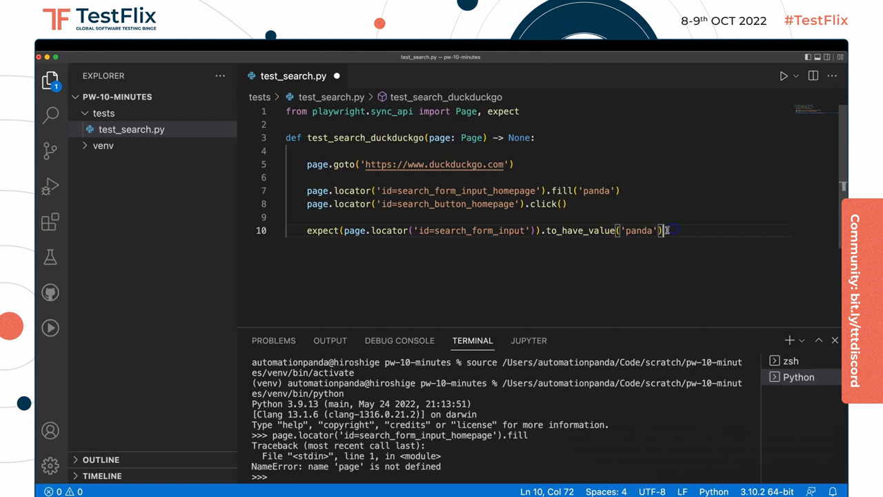
{"action": "key", "text": "enter"}
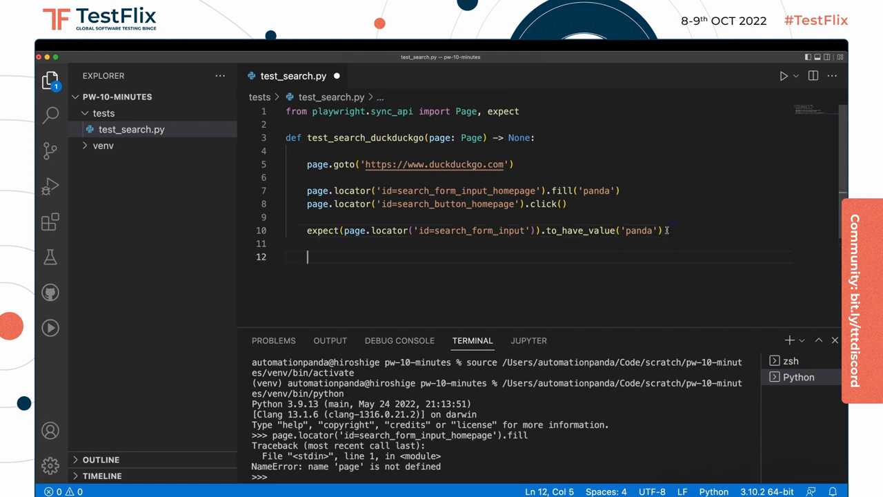
Step: Assert expect(page).to_have_title('panda at DuckDuckGo')
{"action": "type", "text": "expect(page"}
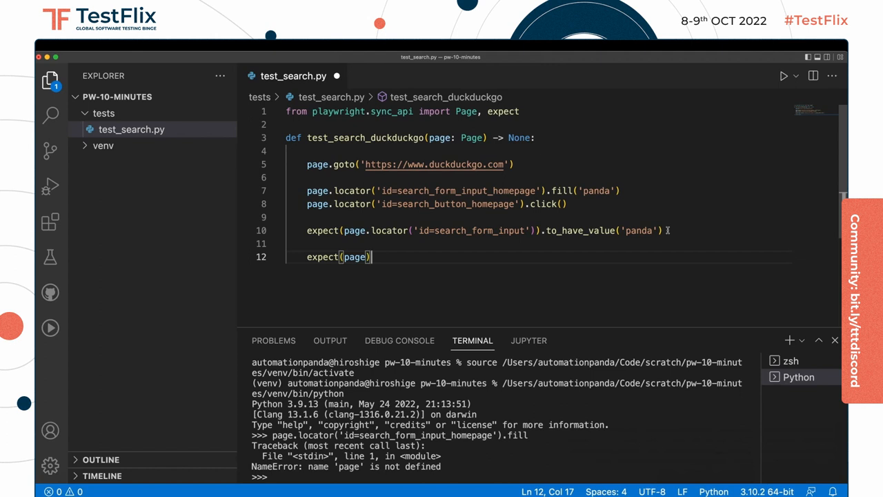
{"action": "type", "text": "."}
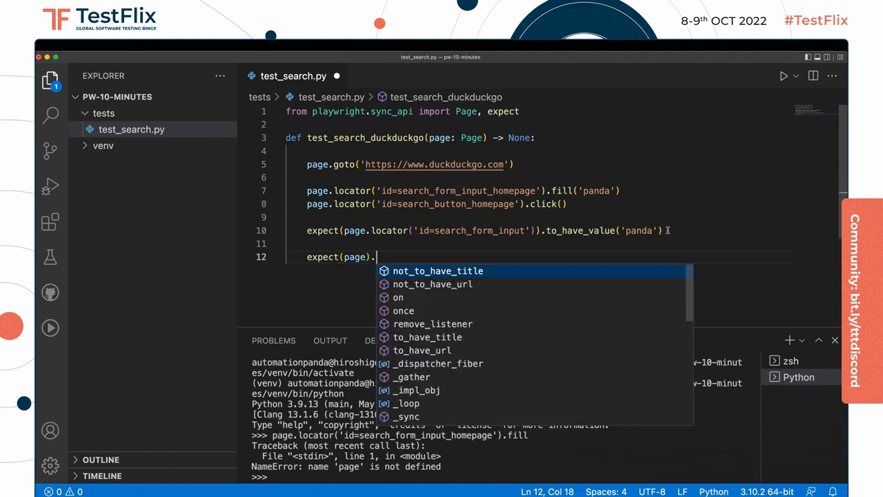
{"action": "type", "text": "to_have_title('panda at DuckDuckGo"}
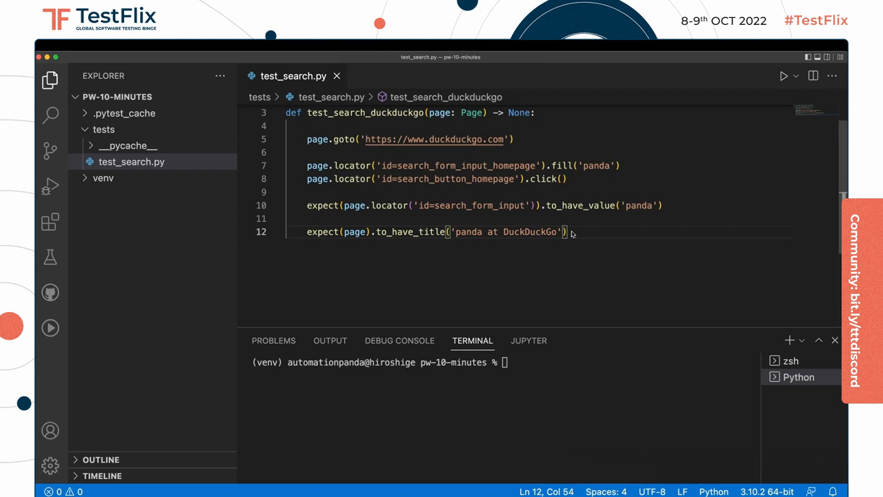
Step: Write expect(page.locator('a[data-testid="result-title-a"]')).to_have_count(10) on line 14 and save
{"action": "type", "text": "expect(page.locator("}
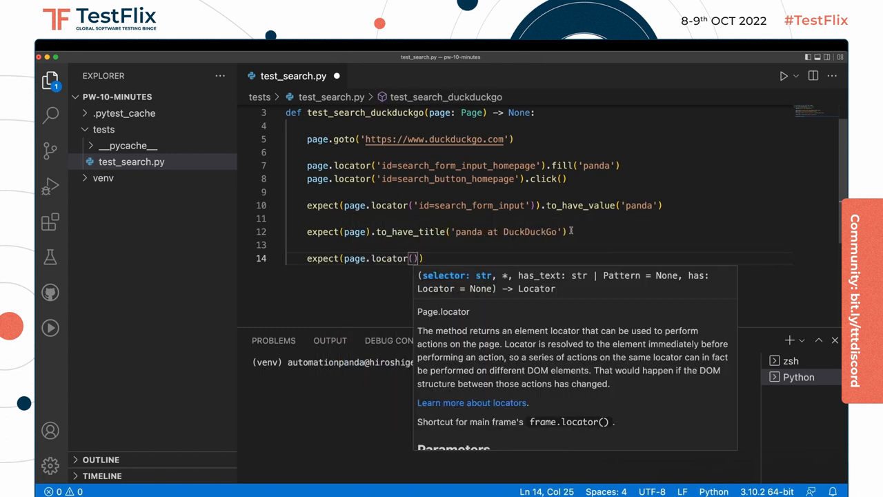
{"action": "type", "text": "'a[data-testid=\"result-title-a\"]'"}
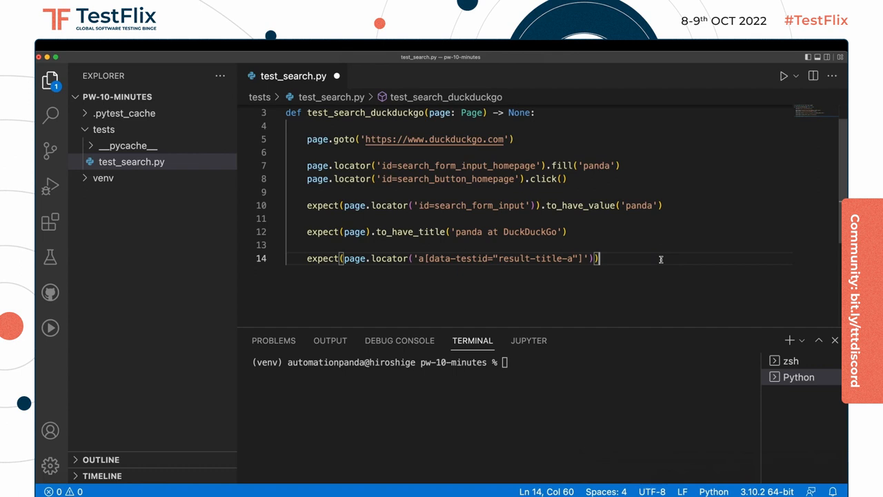
{"action": "type", "text": "."}
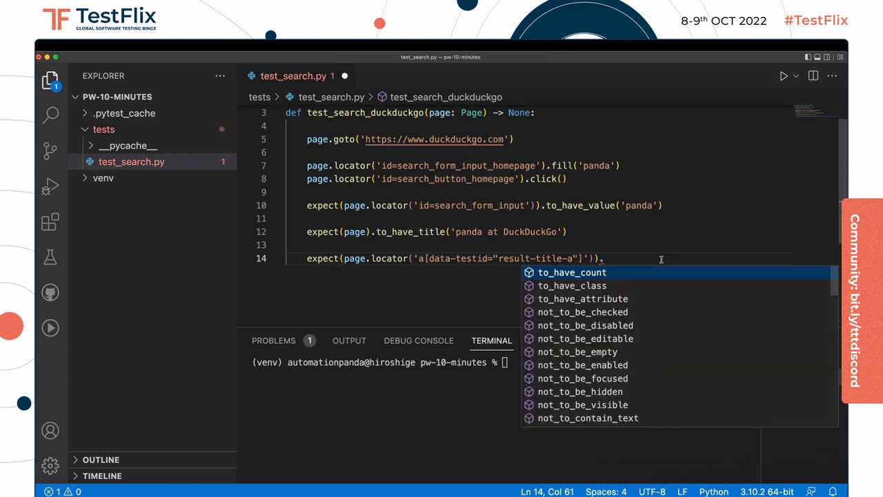
{"action": "left_click", "coordinate": [572, 272]}
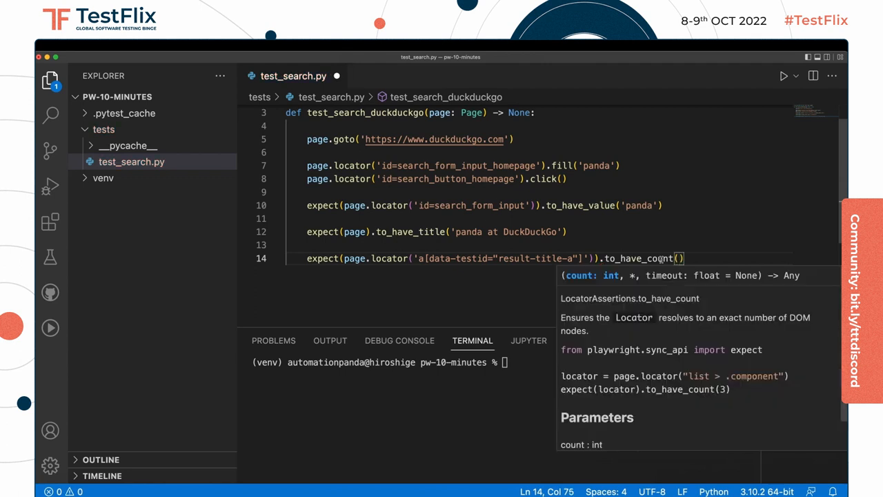
{"action": "type", "text": "10"}
{"action": "left_click", "coordinate": [401, 362]}
{"action": "type", "text": "python -m pytest test"}
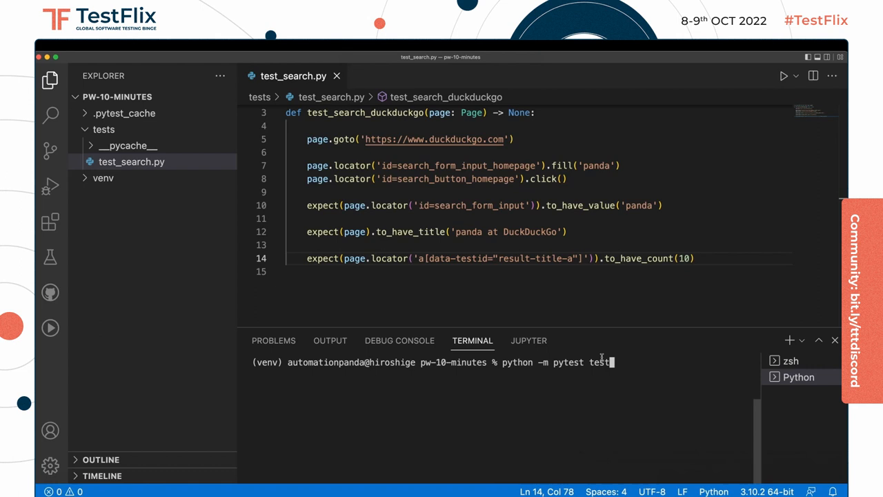
Step: Enter python -m pytest tests --headed in the terminal without running it yet
{"action": "type", "text": "s"}
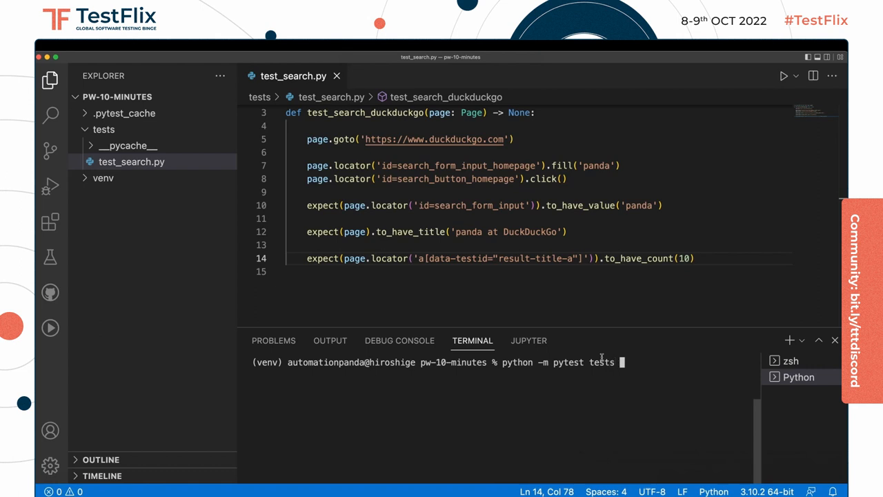
{"action": "type", "text": "--headed"}
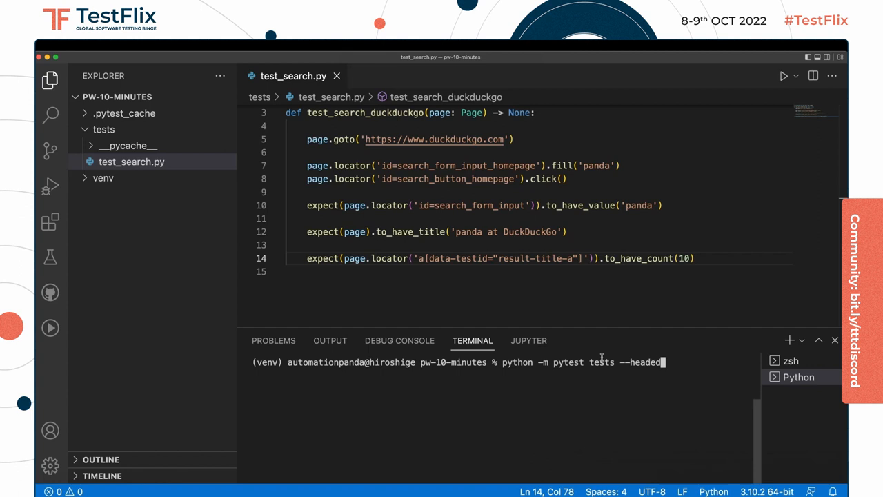